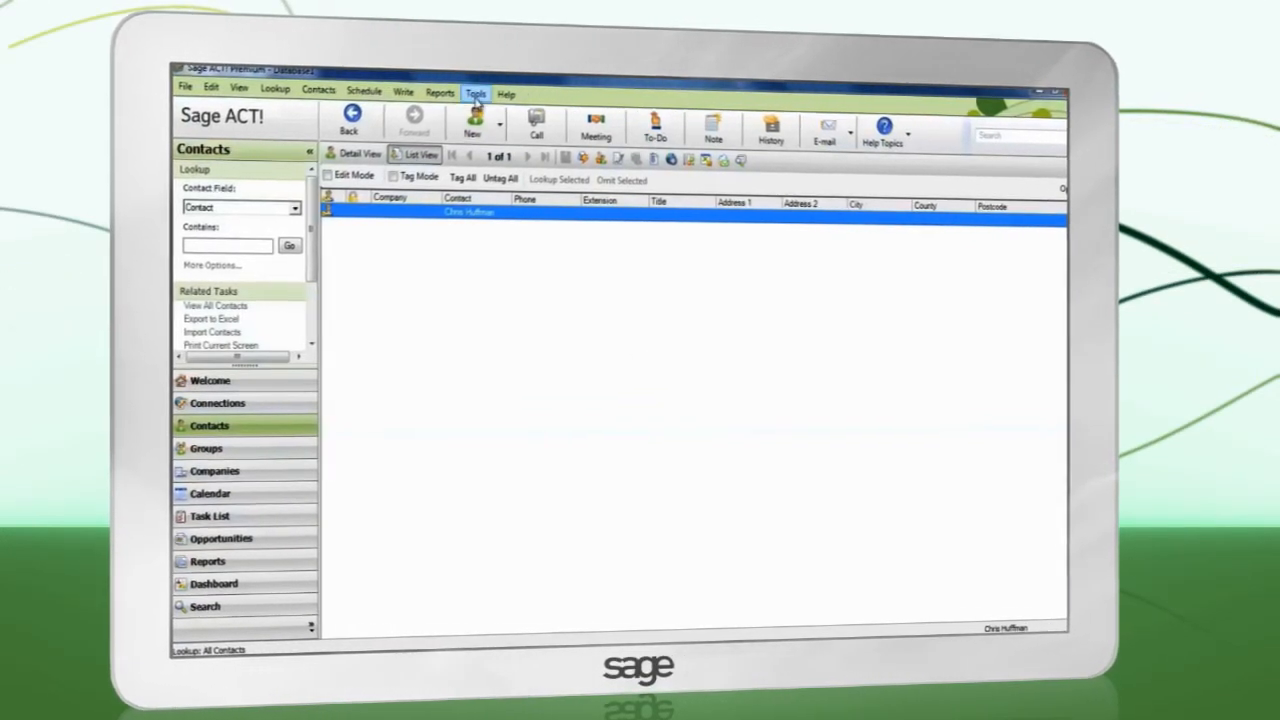
Enable duplicate checking in the database via Preferences > Admin > Duplicate Checking and confirm
left_click(476, 92)
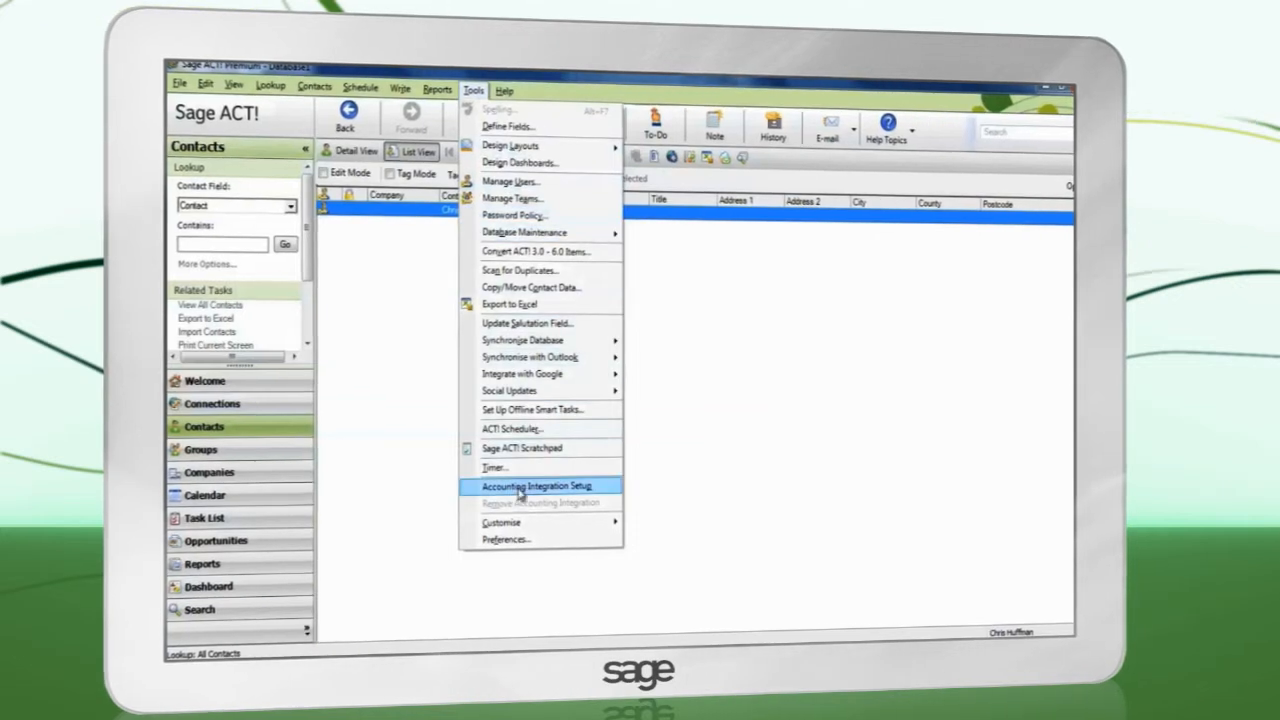
left_click(506, 540)
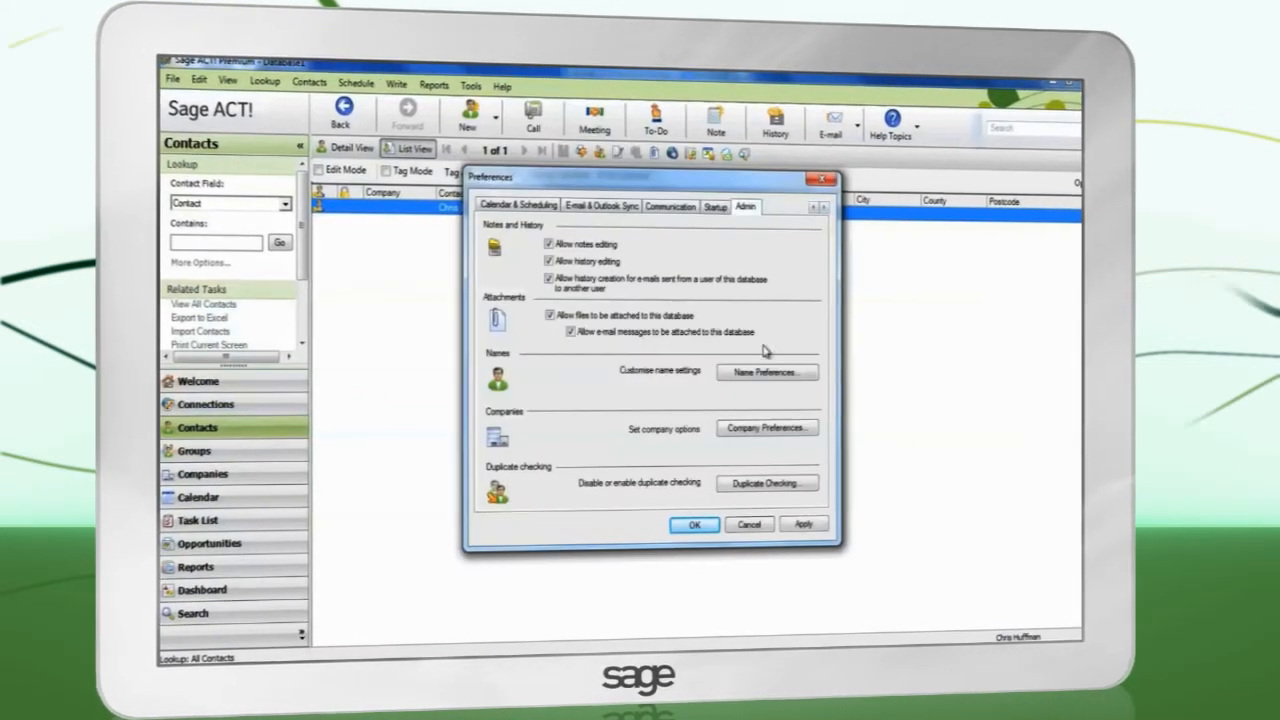
left_click(766, 482)
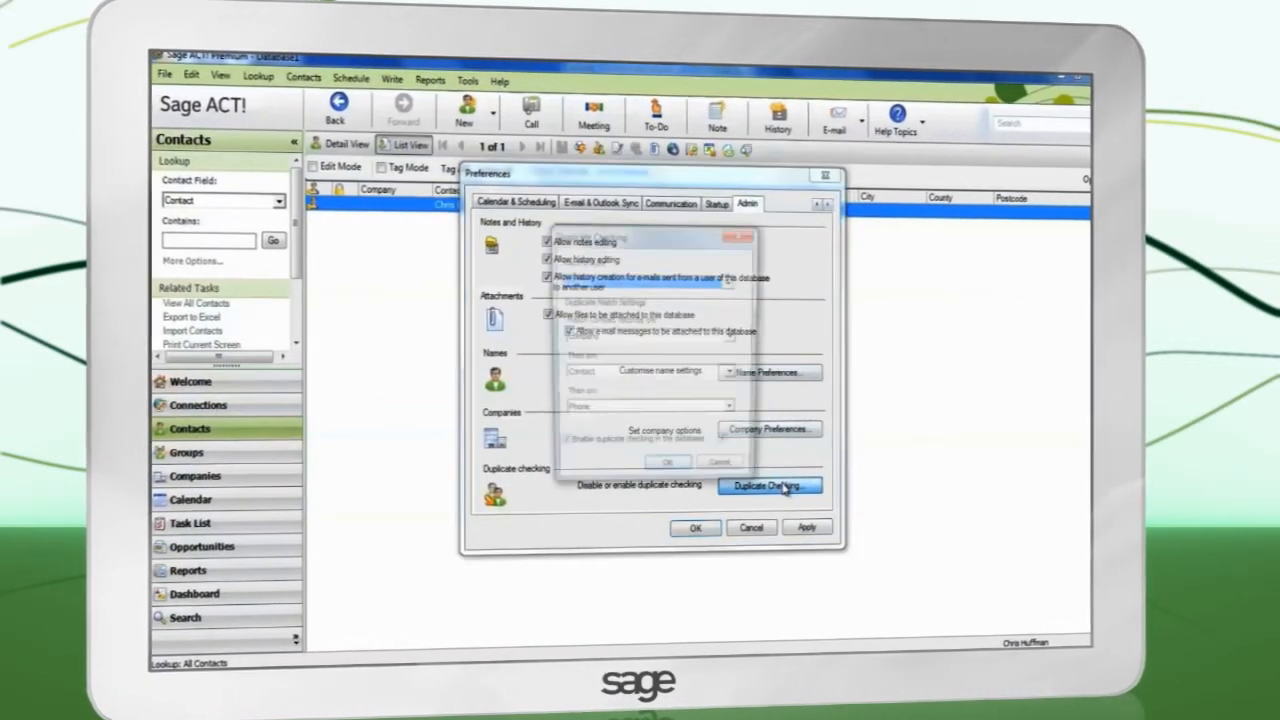
left_click(768, 486)
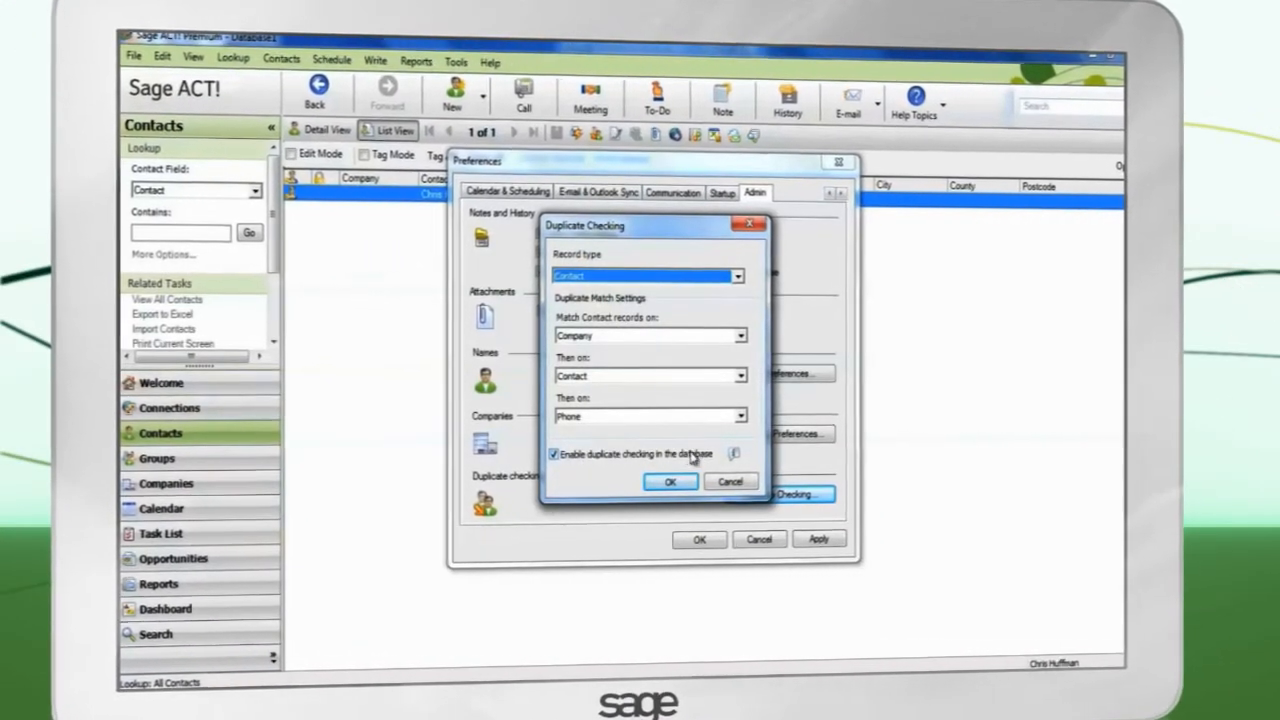
left_click(670, 480)
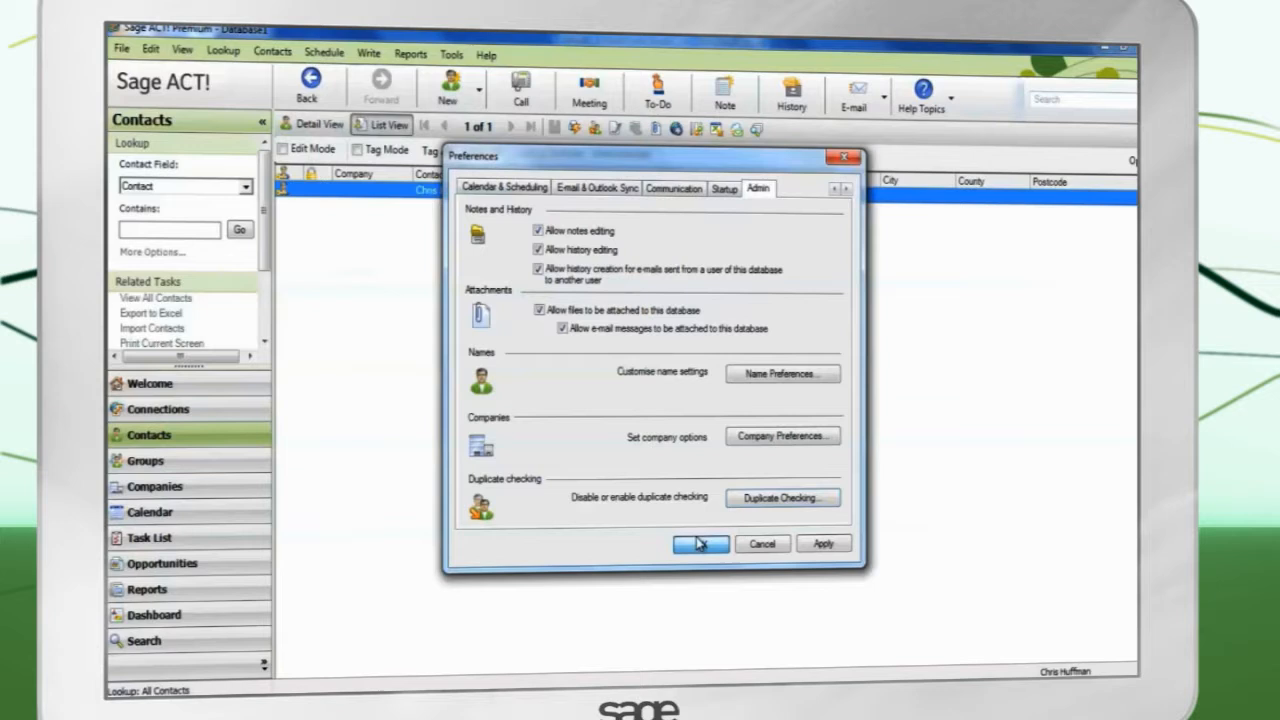
left_click(700, 544)
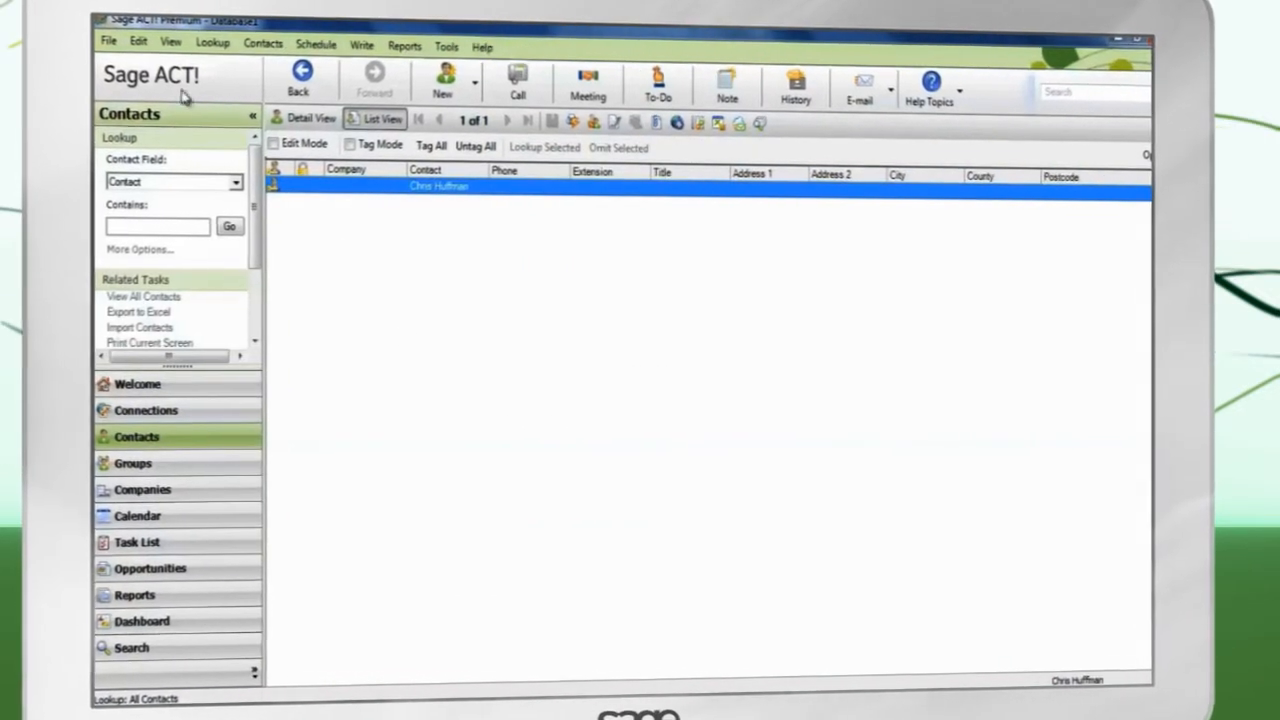
left_click(104, 42)
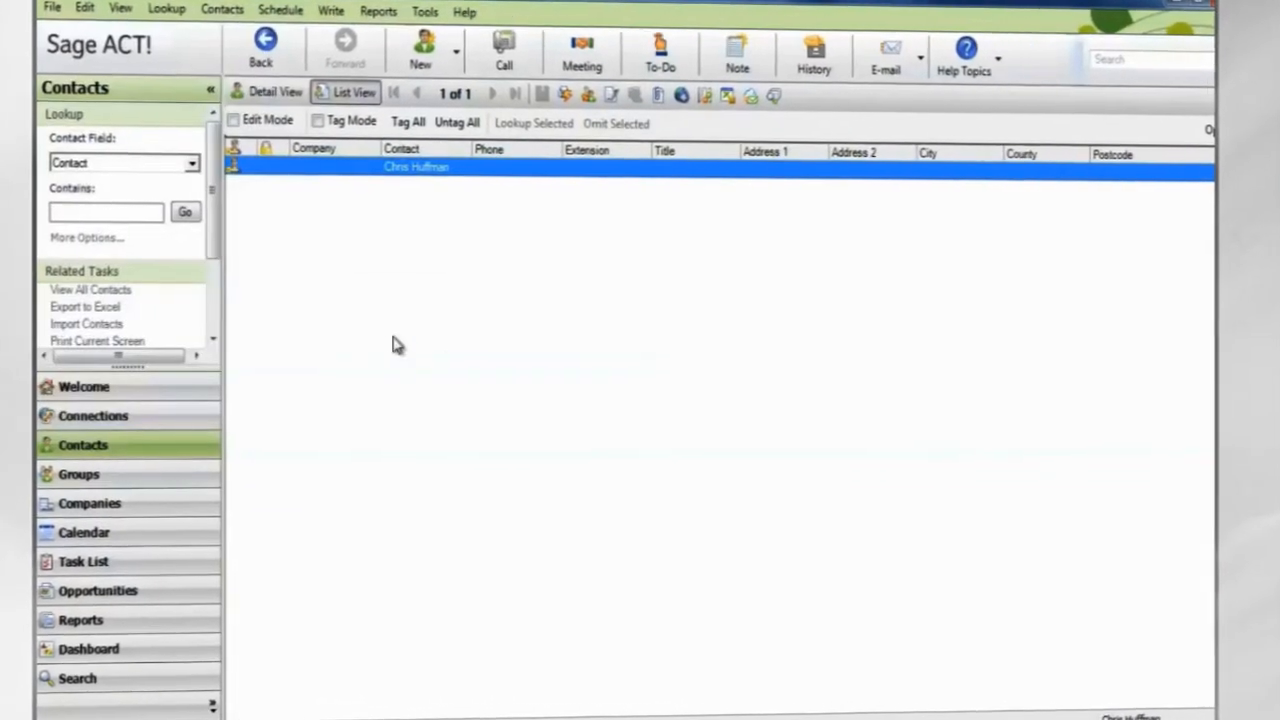
Launch the Import Wizard with the comma-separated ACT! Contacts file from the Desktop as source
left_click(84, 324)
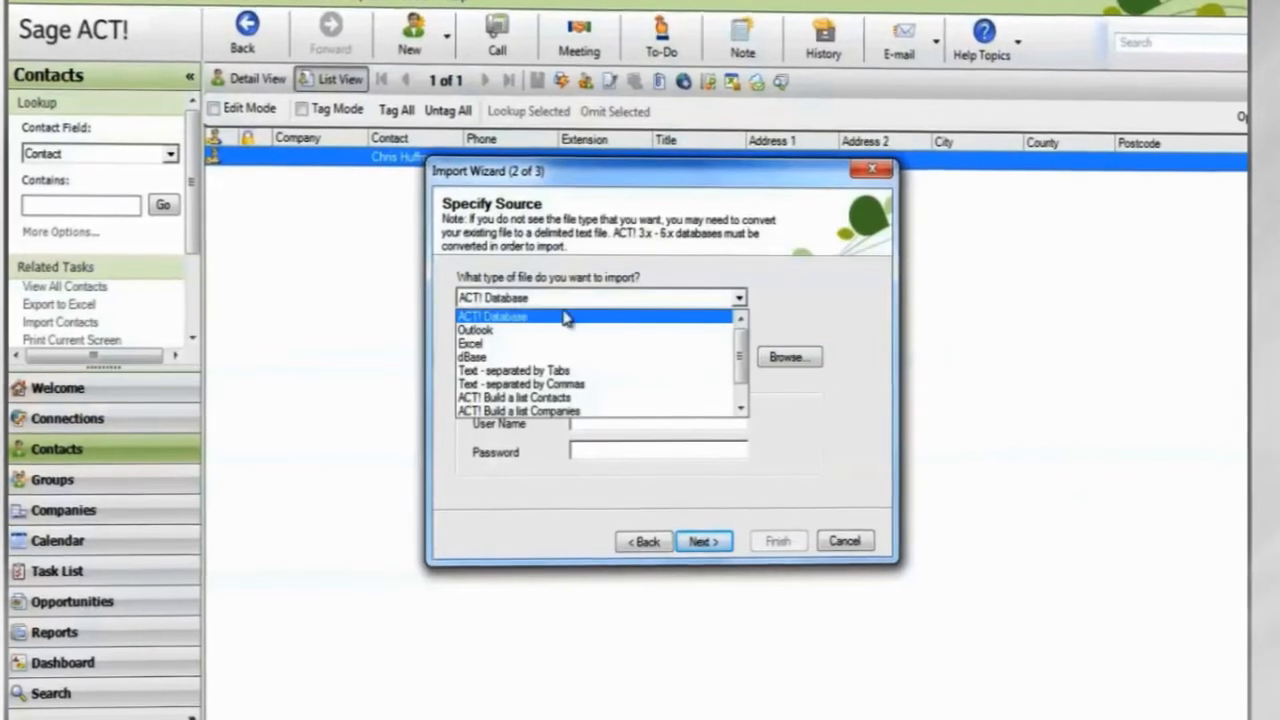
left_click(522, 384)
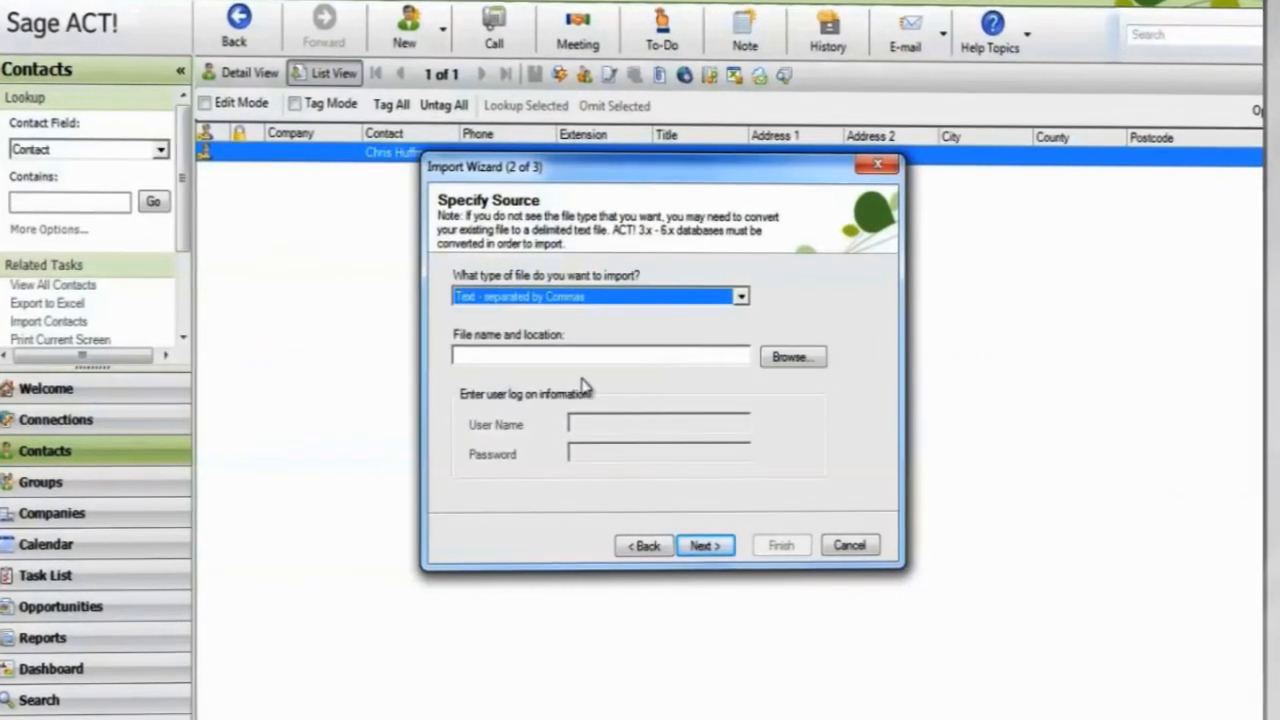
left_click(792, 356)
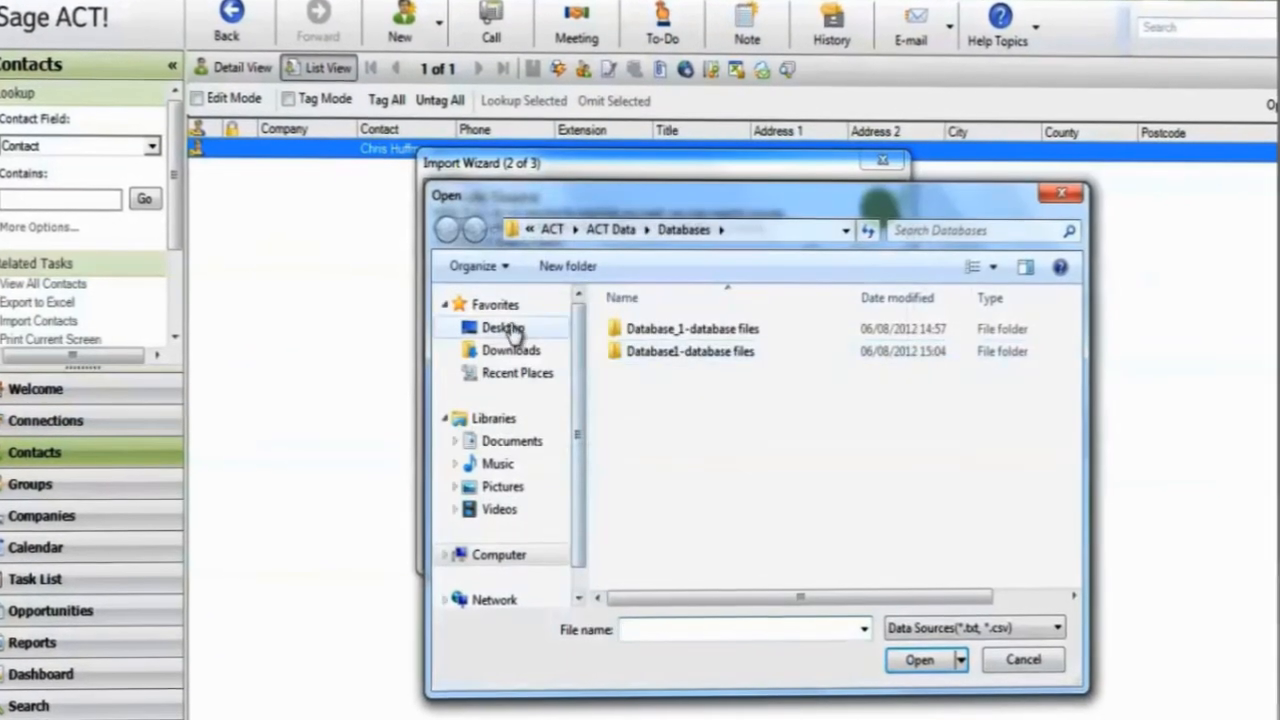
left_click(500, 328)
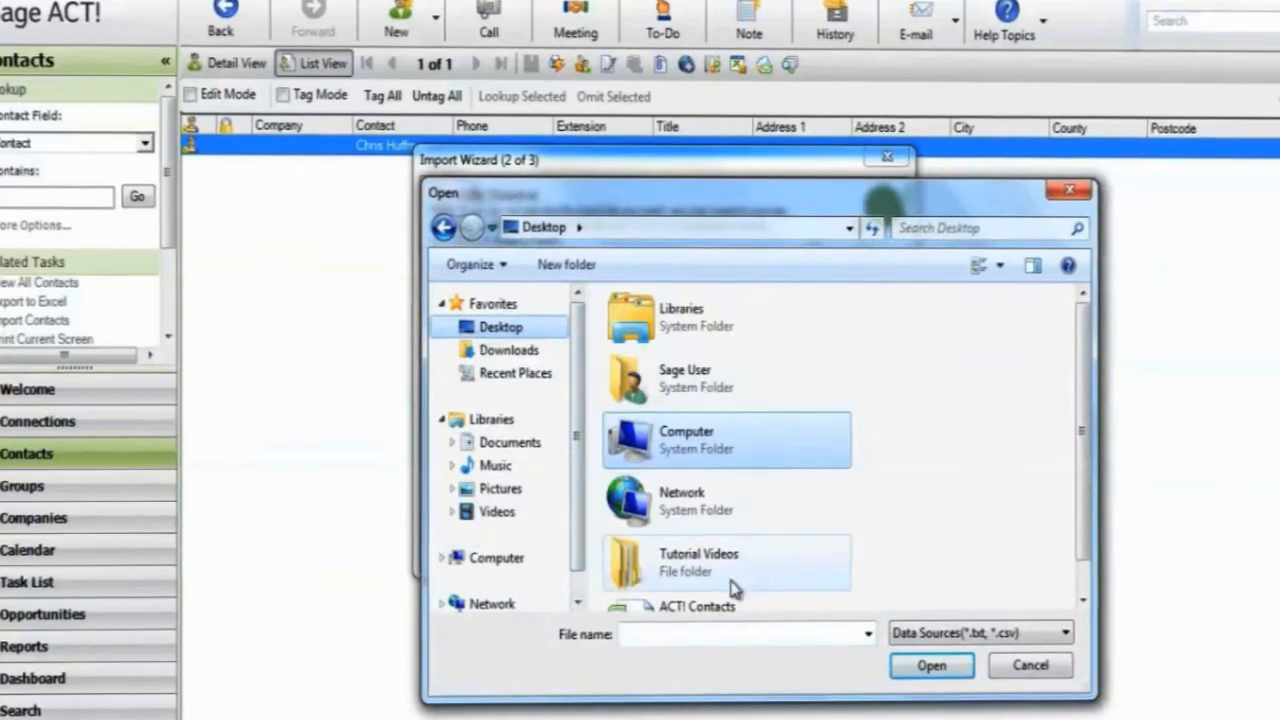
left_click(932, 664)
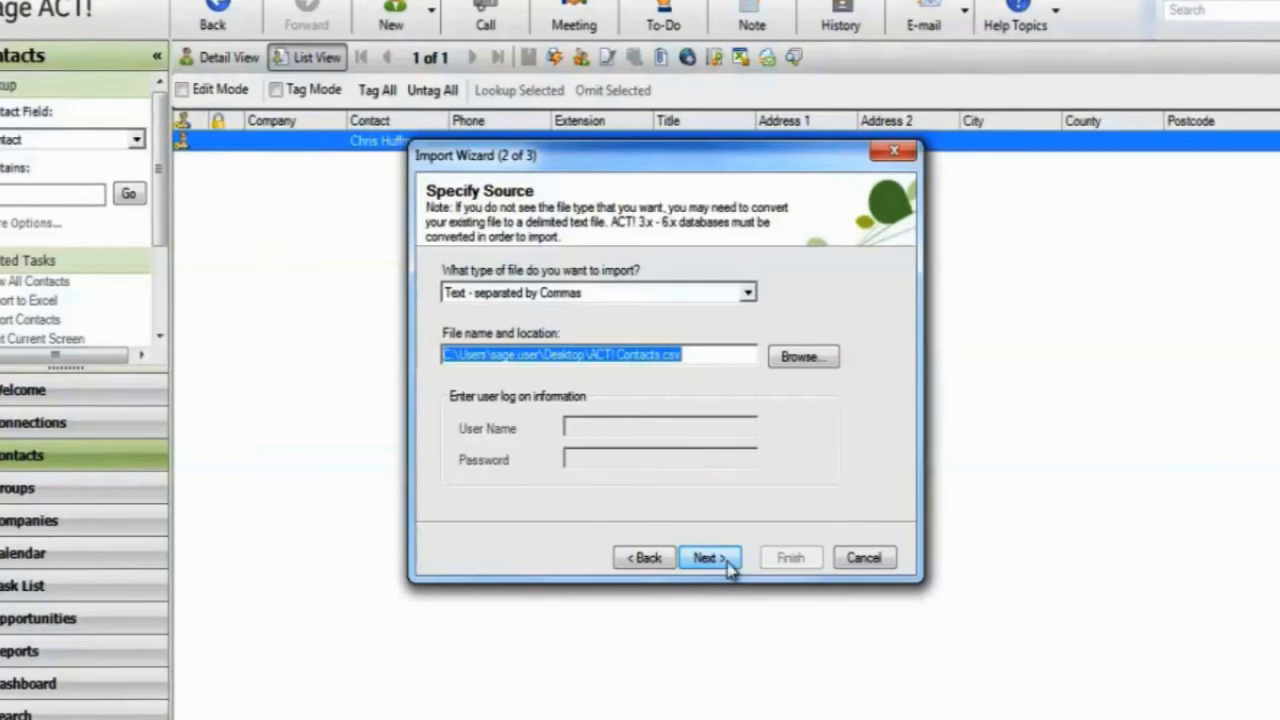
left_click(708, 556)
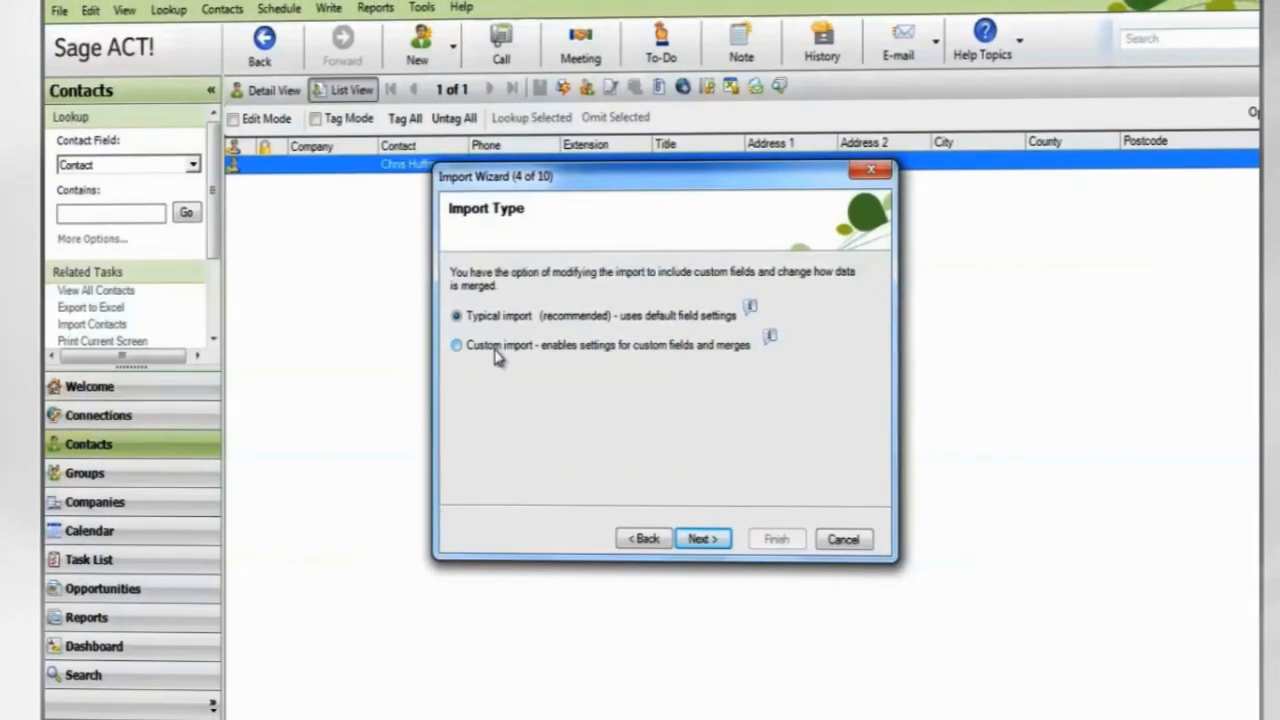
Choose Custom import and keep default import options and contact field mapping through to merge options
left_click(456, 344)
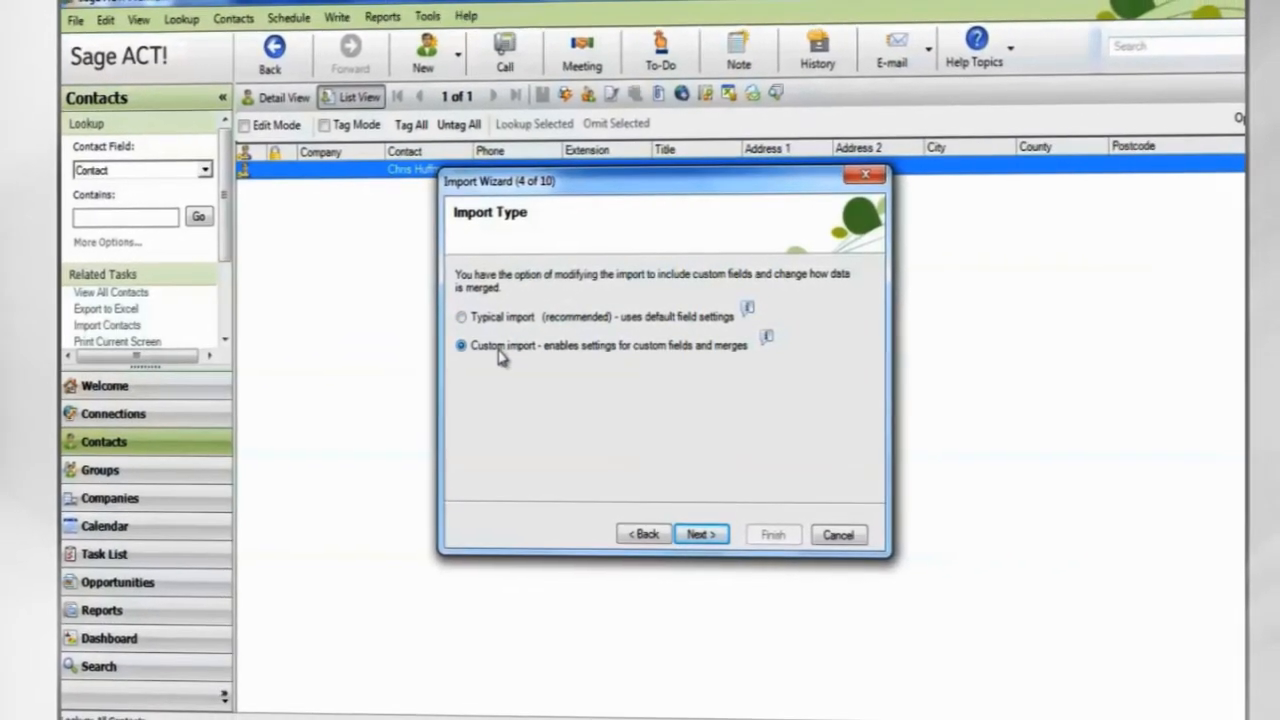
left_click(700, 528)
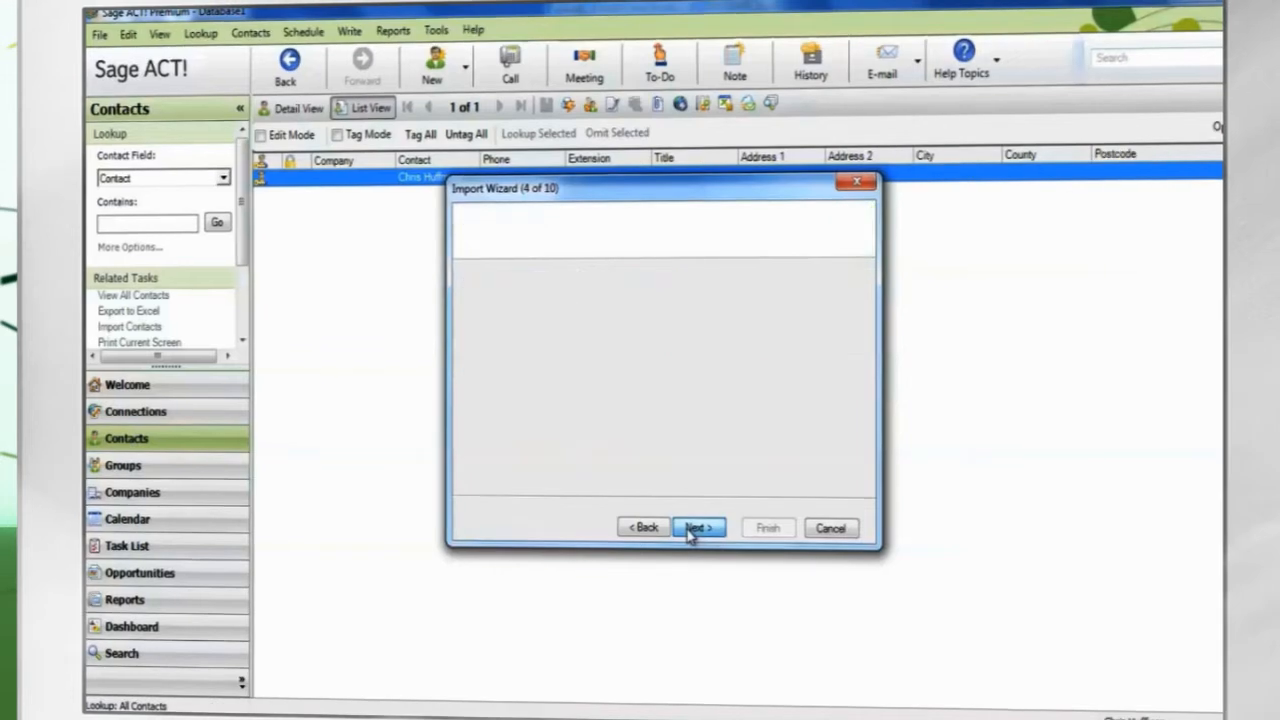
left_click(696, 528)
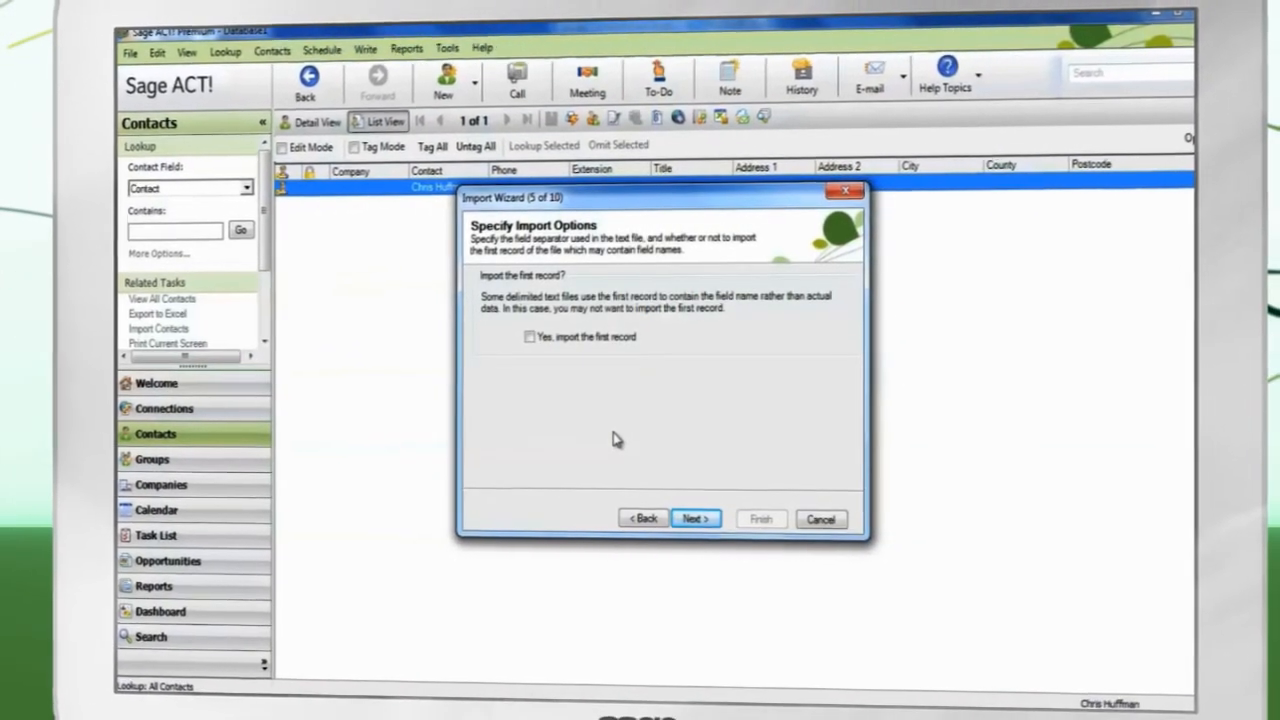
left_click(696, 518)
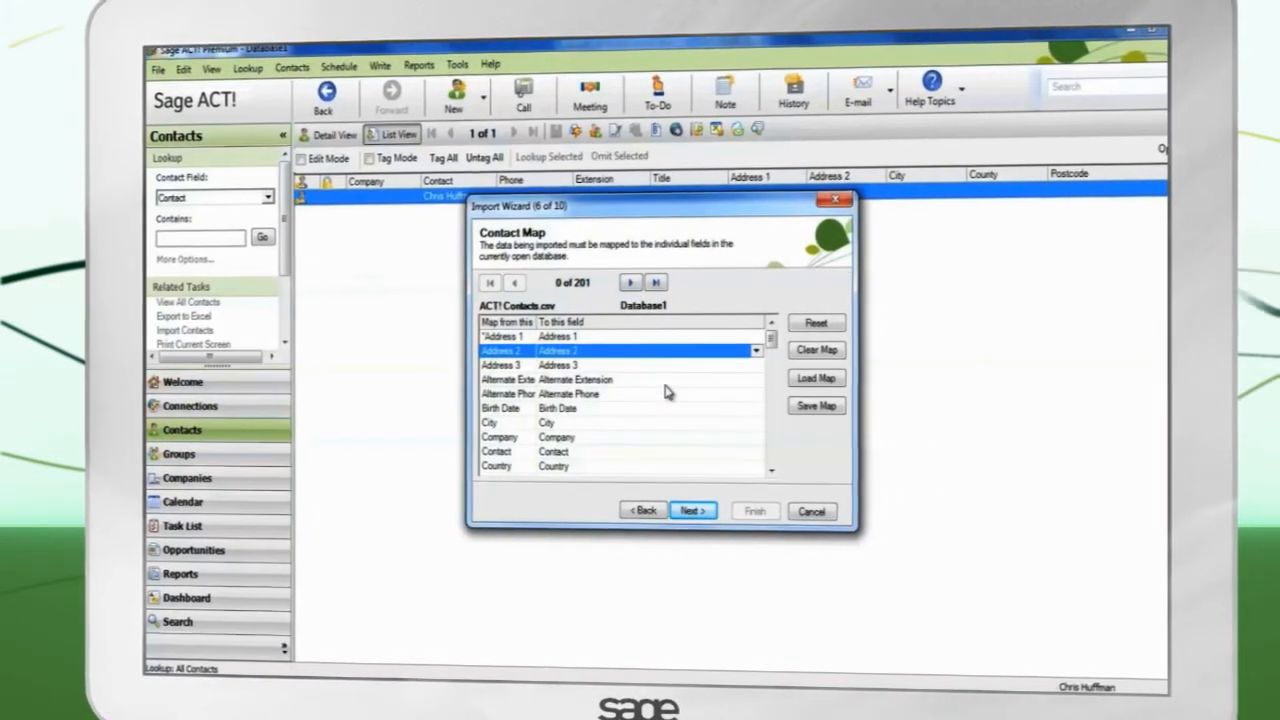
left_click(690, 510)
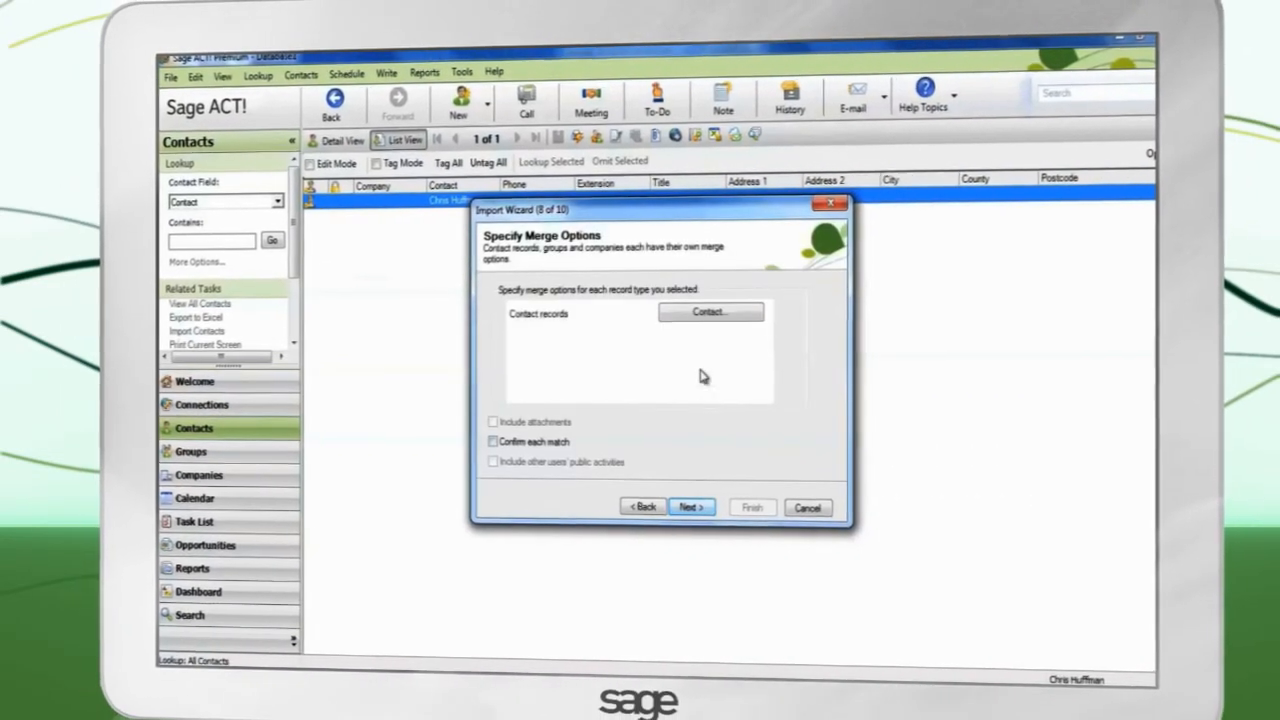
Set unmatched contact records to Add, finish the import and dismiss the Import Complete page
left_click(710, 312)
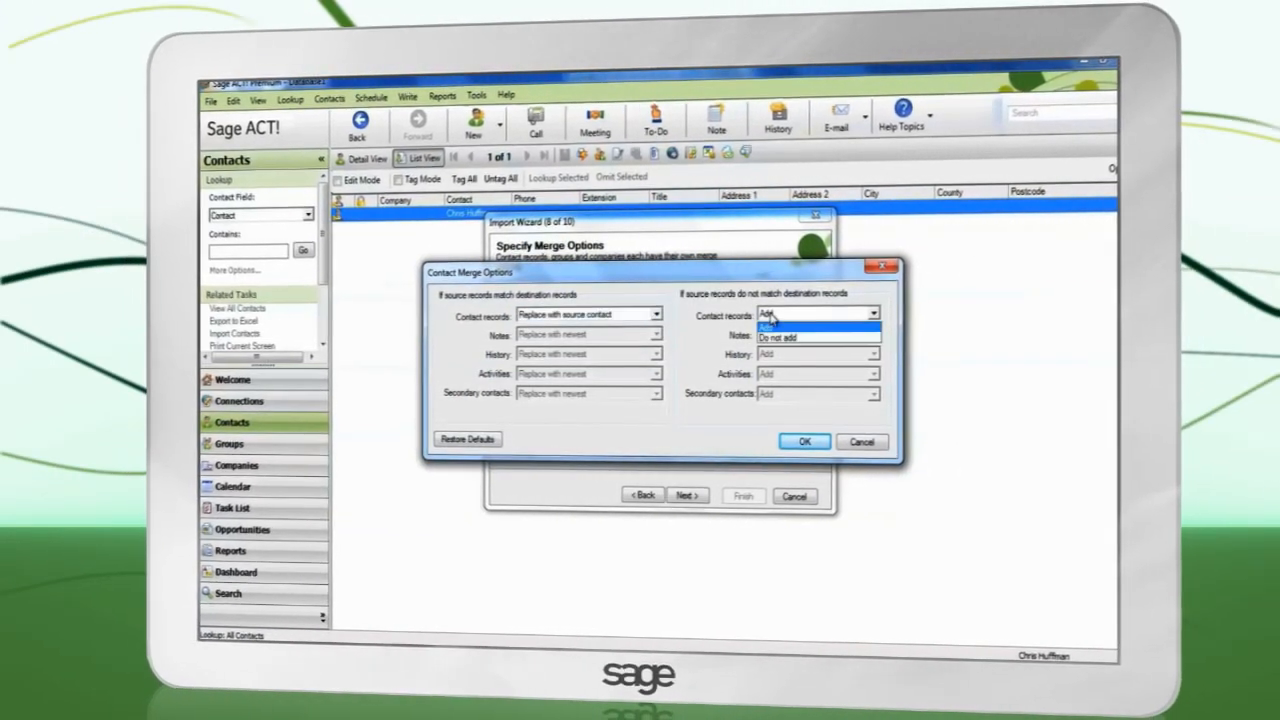
left_click(804, 442)
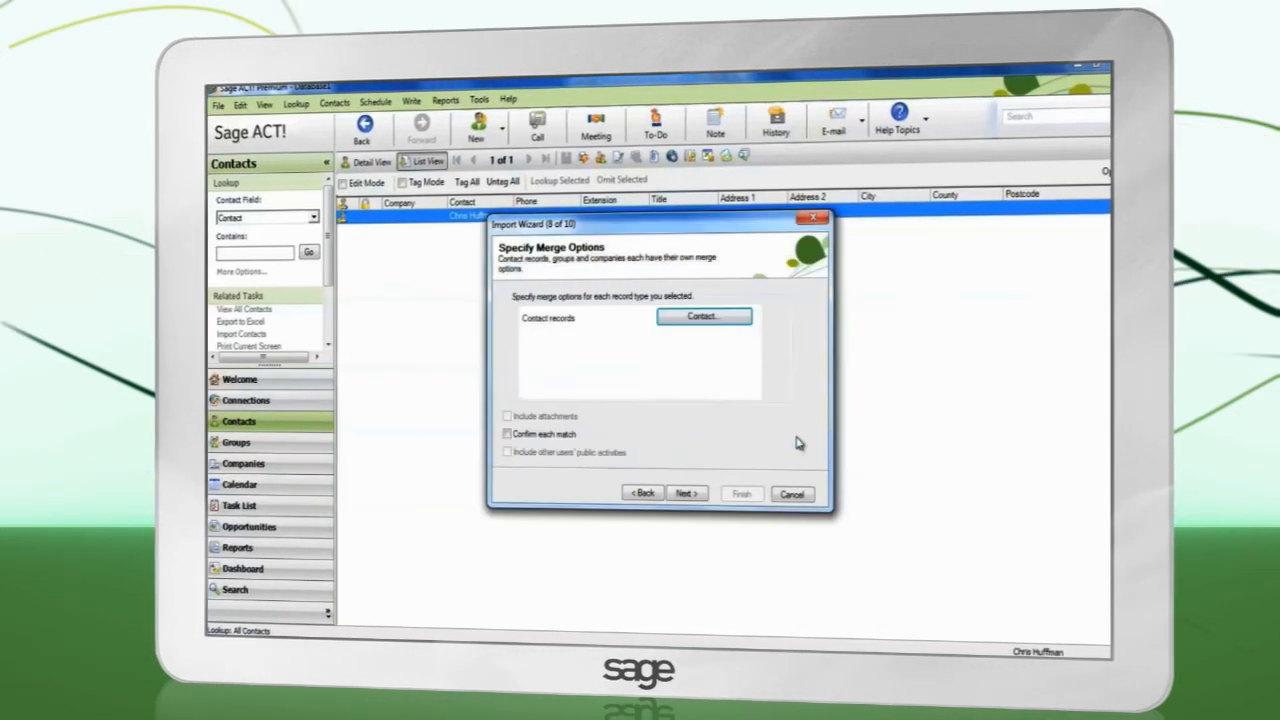
left_click(688, 492)
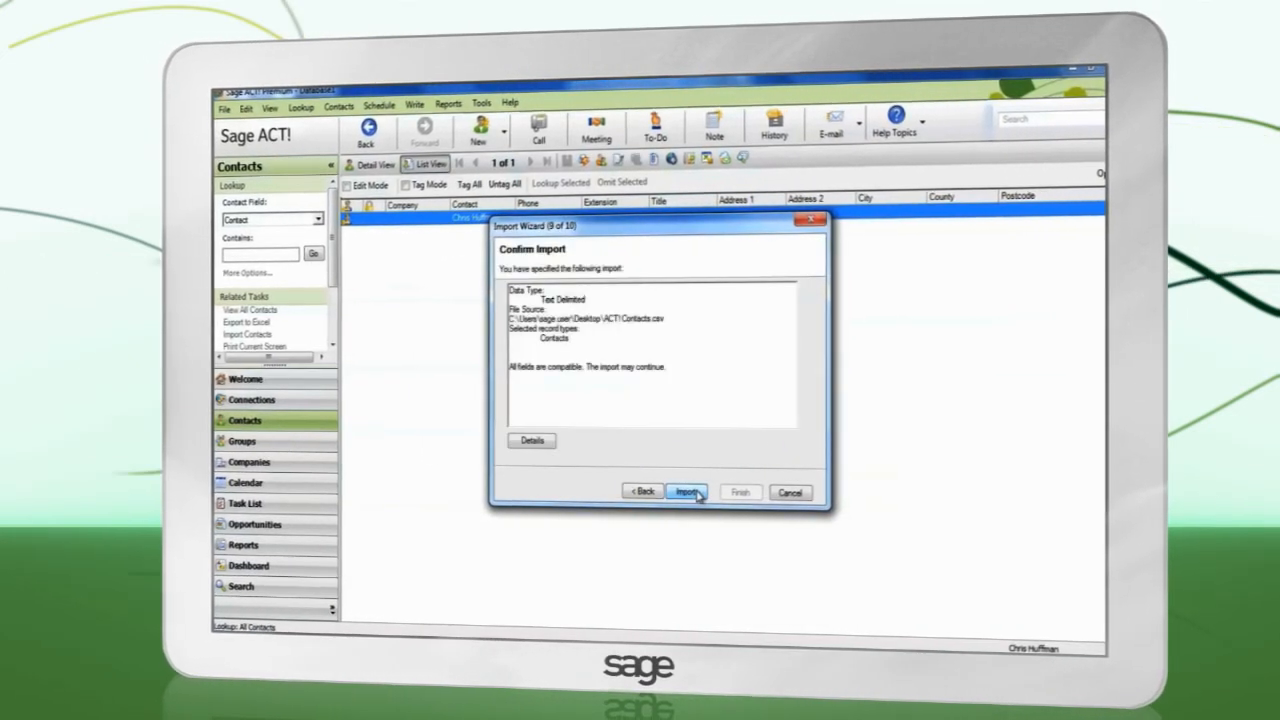
left_click(688, 492)
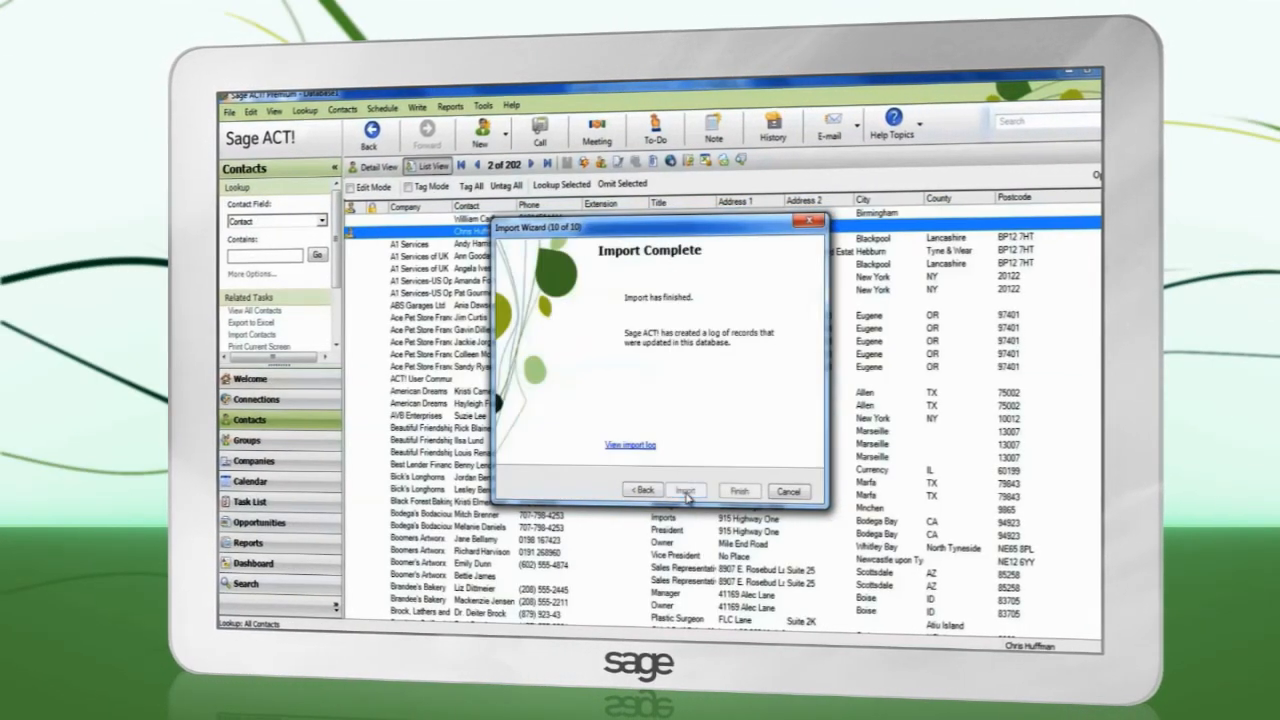
left_click(740, 490)
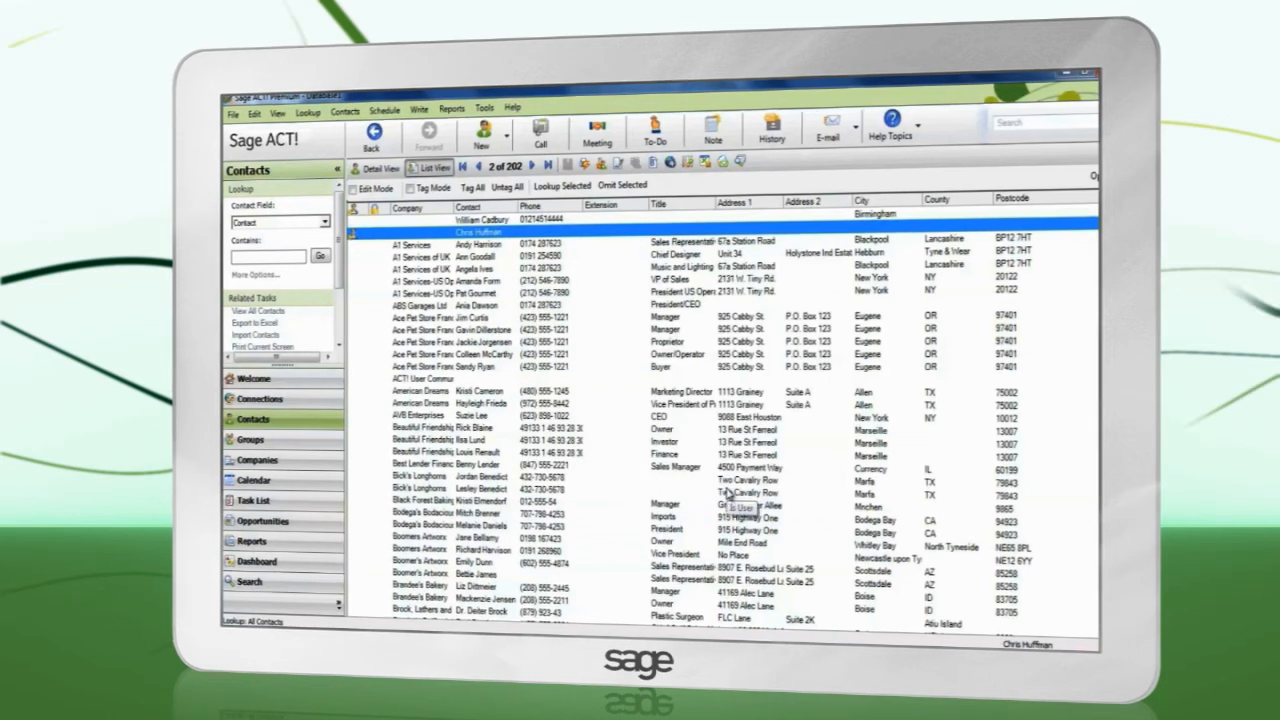